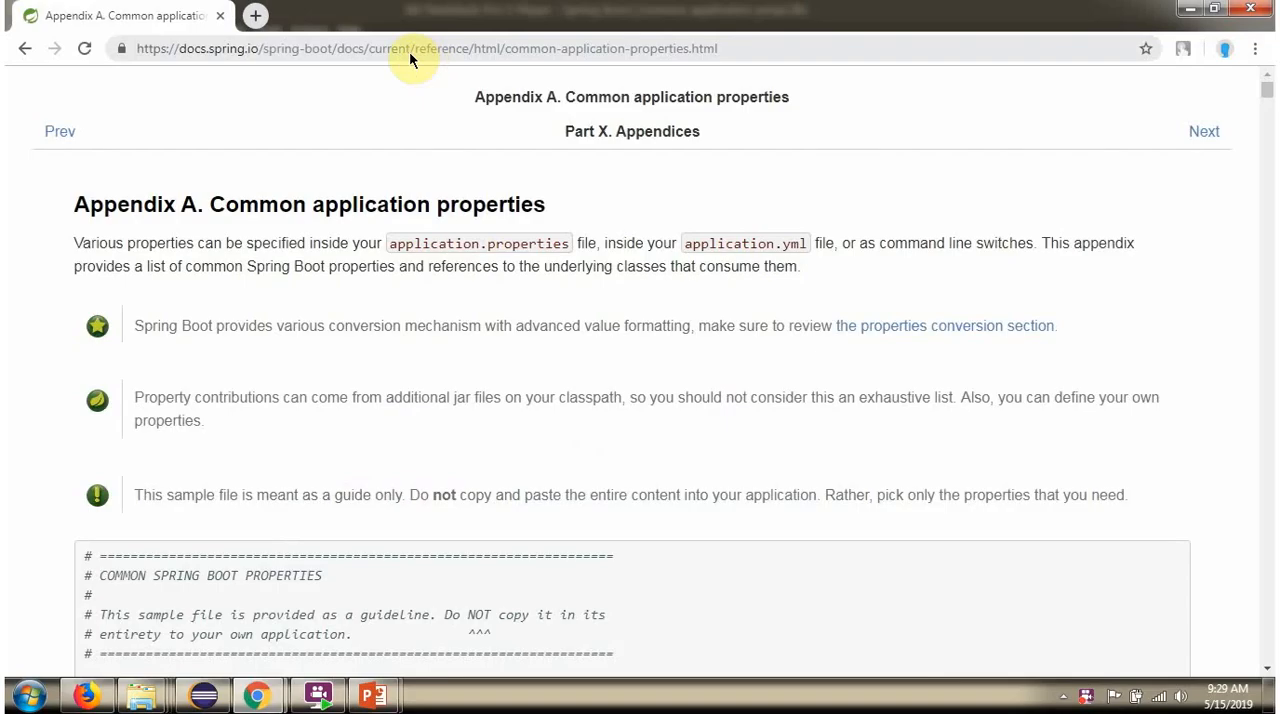
{"action": "mouse_move", "coordinate": [519, 52]}
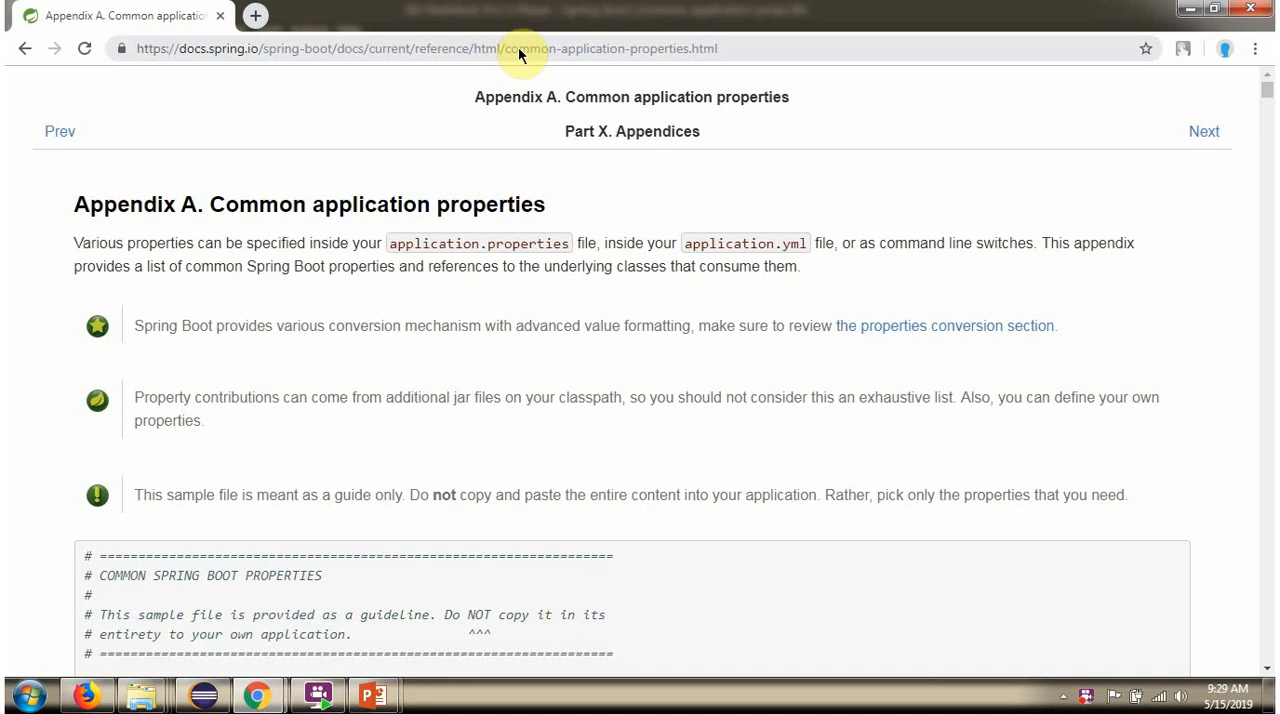
Scroll past the core, logging, cache and config properties to JMX and Email, highlighting SPRING CACHE.
{"action": "scroll", "scroll_direction": "down", "scroll_amount": 3}
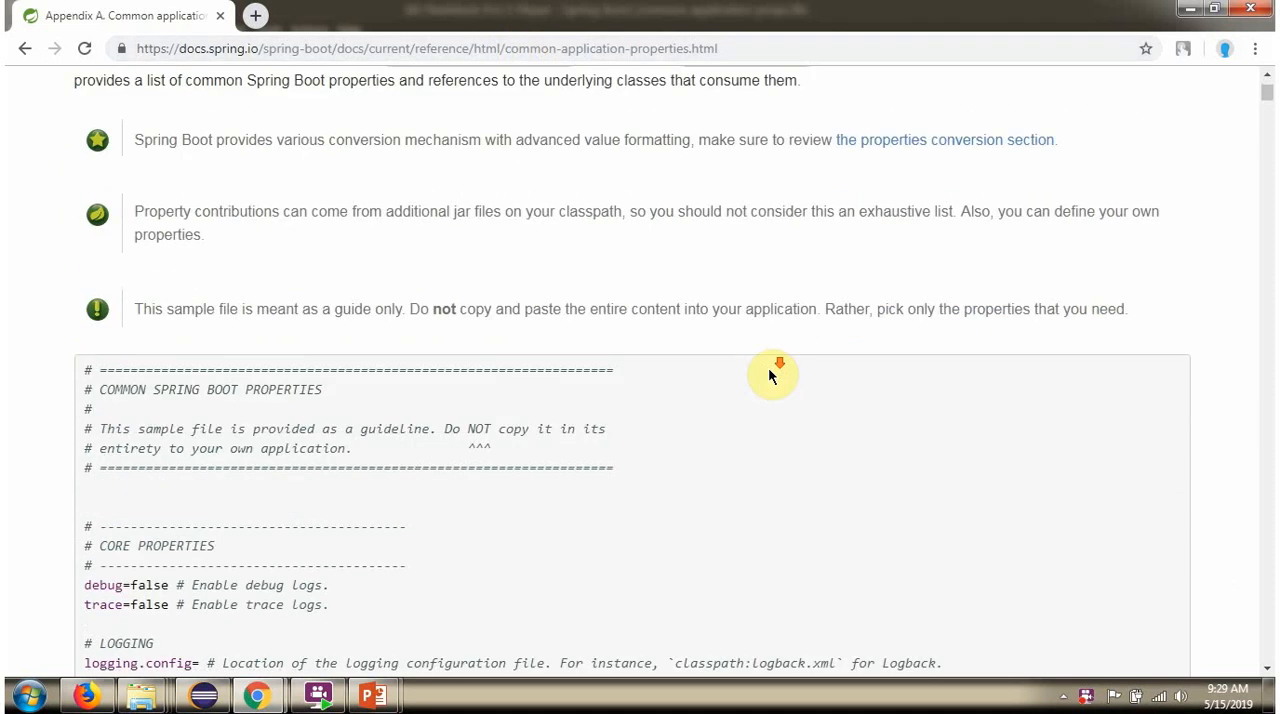
{"action": "scroll", "scroll_direction": "down", "scroll_amount": 3}
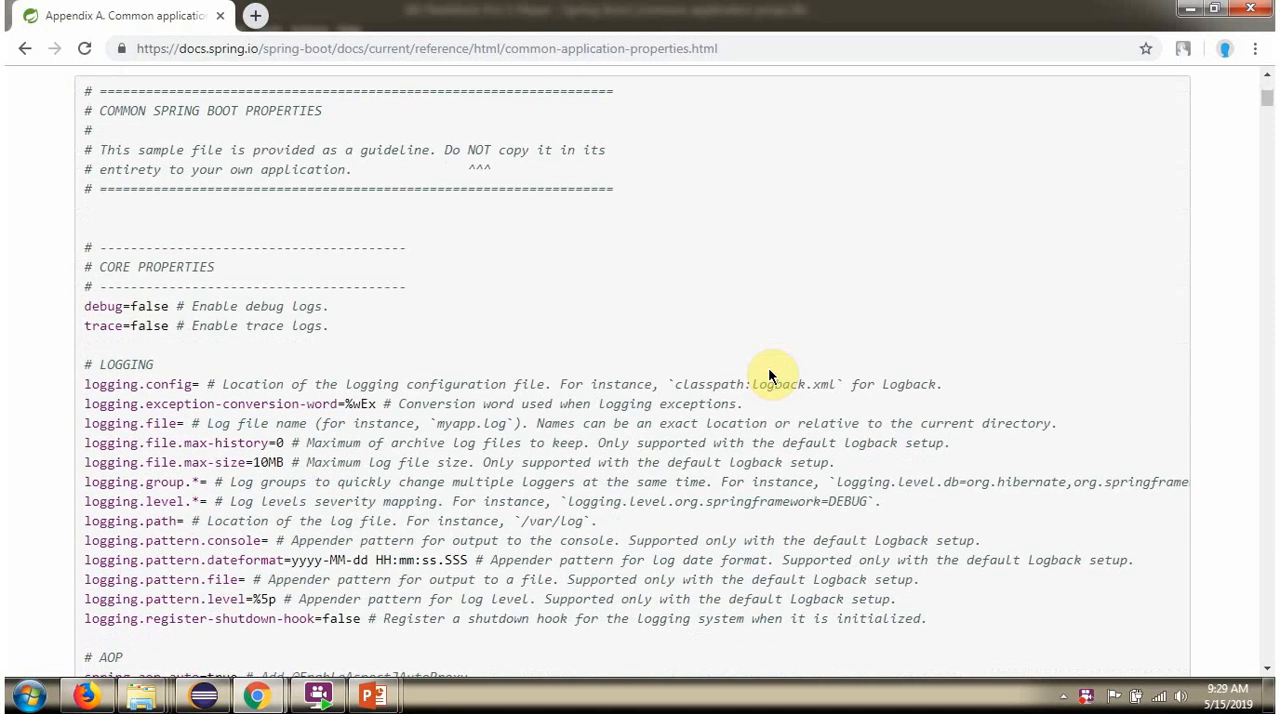
{"action": "scroll", "scroll_direction": "down", "scroll_amount": 3}
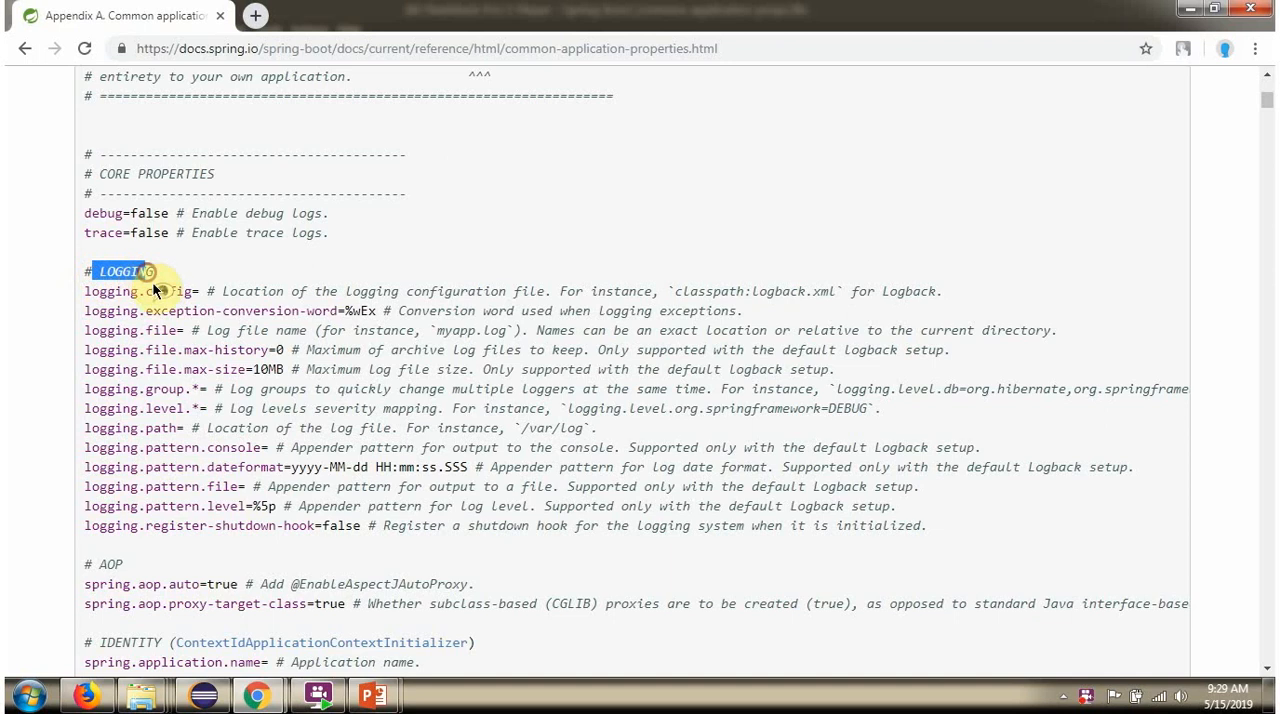
{"action": "scroll", "scroll_direction": "down", "scroll_amount": 3}
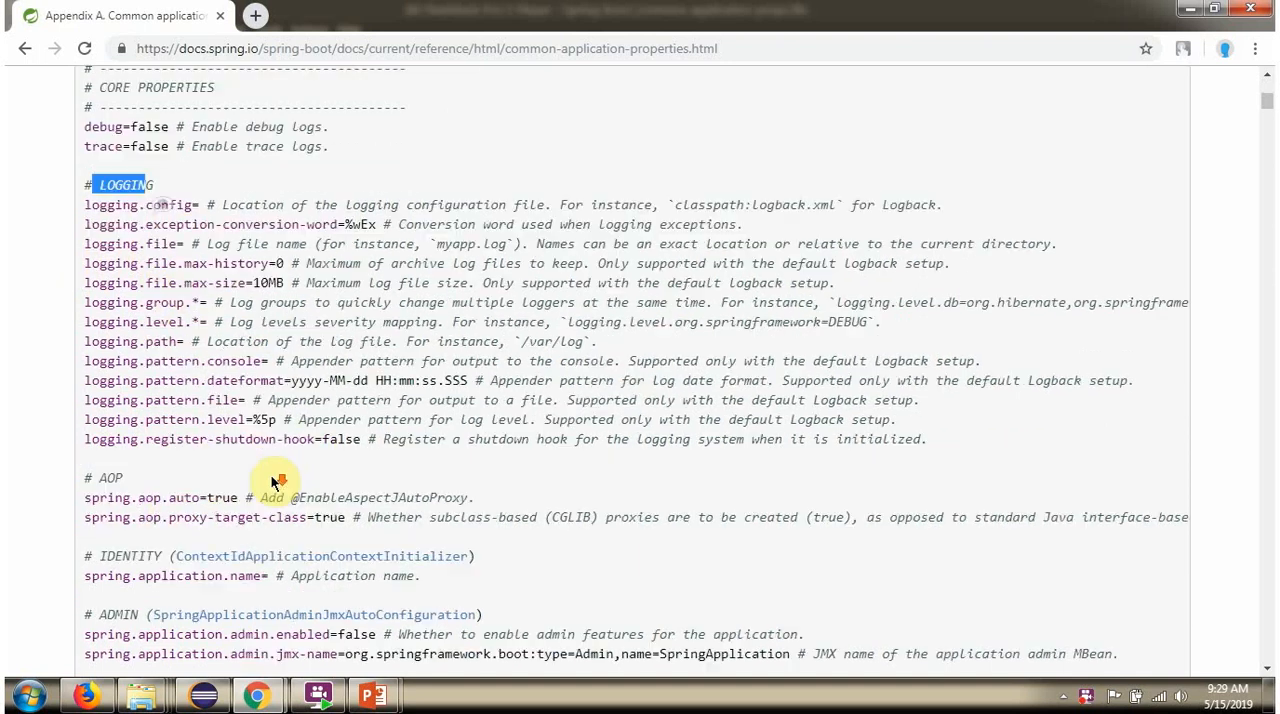
{"action": "scroll", "scroll_direction": "down", "scroll_amount": 3}
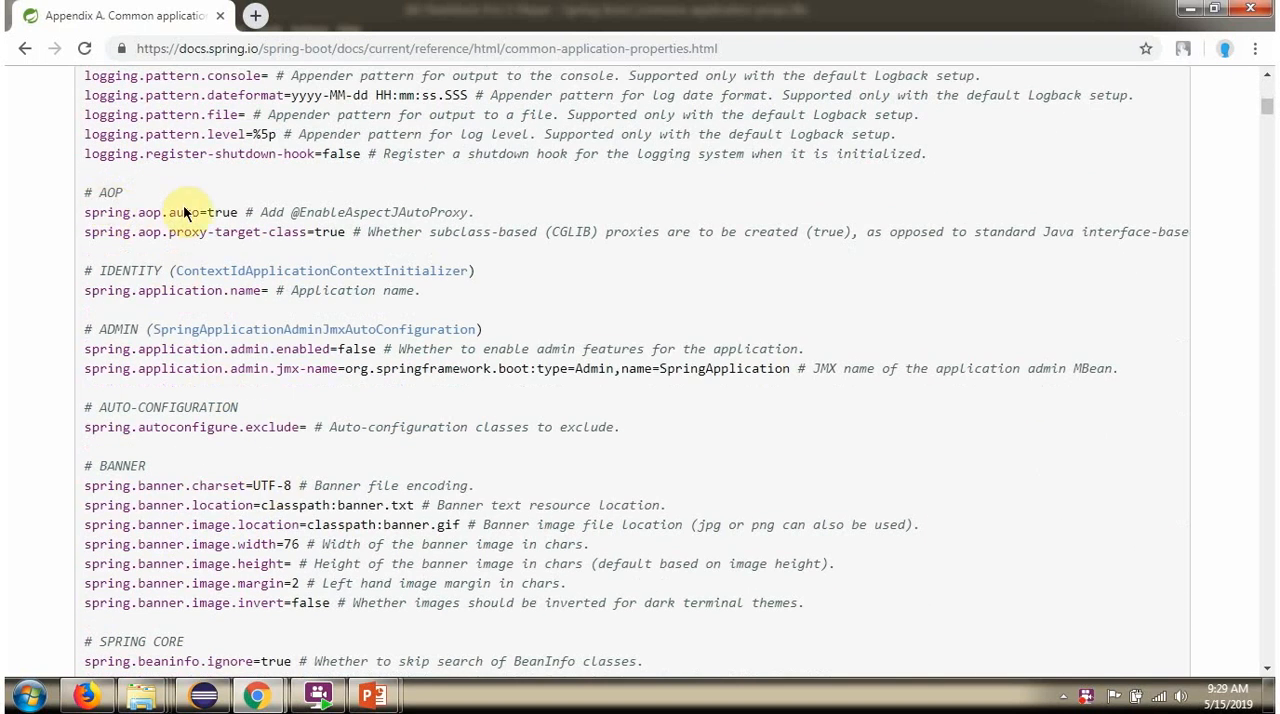
{"action": "mouse_move", "coordinate": [558, 302]}
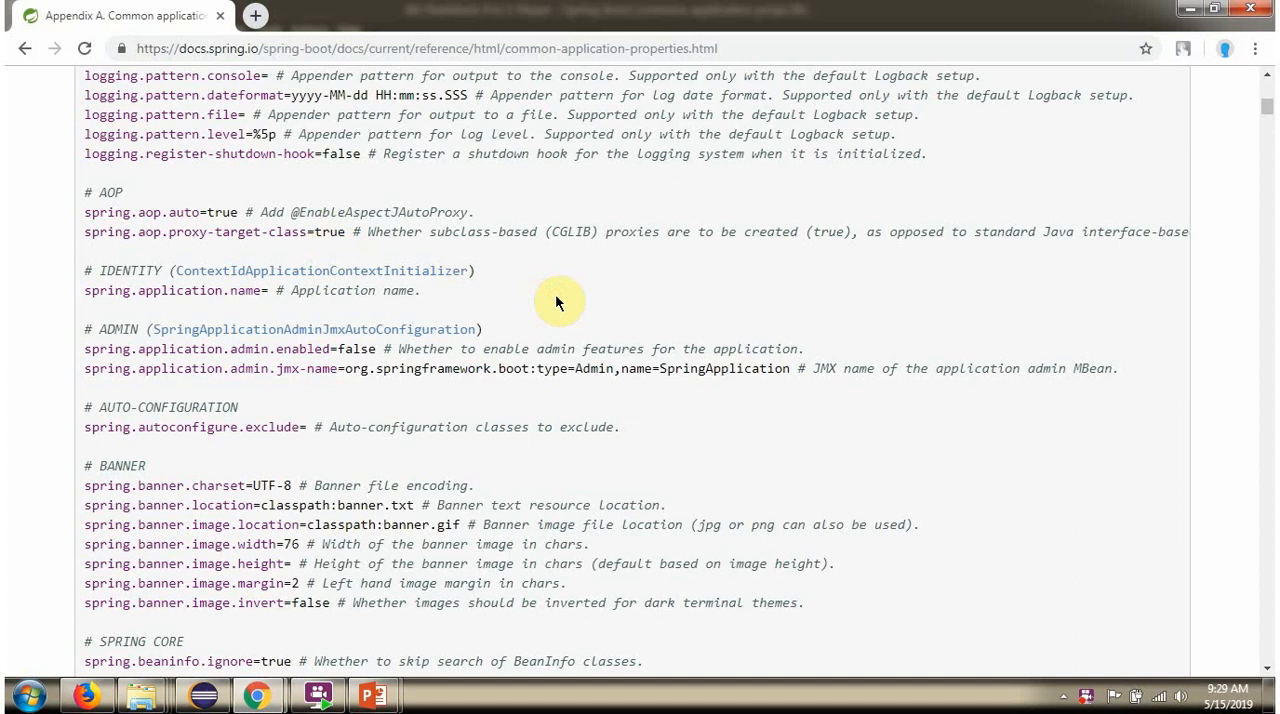
{"action": "scroll", "scroll_direction": "down", "scroll_amount": 3}
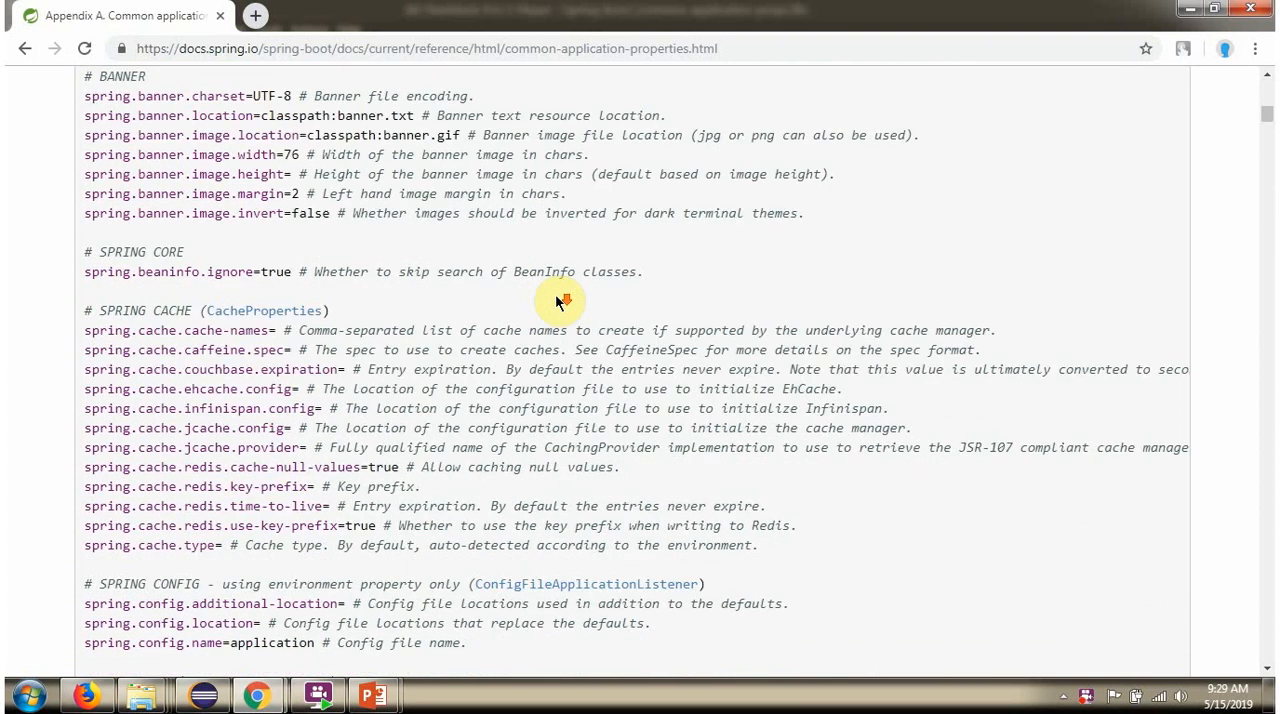
{"action": "scroll", "scroll_direction": "down", "scroll_amount": 3}
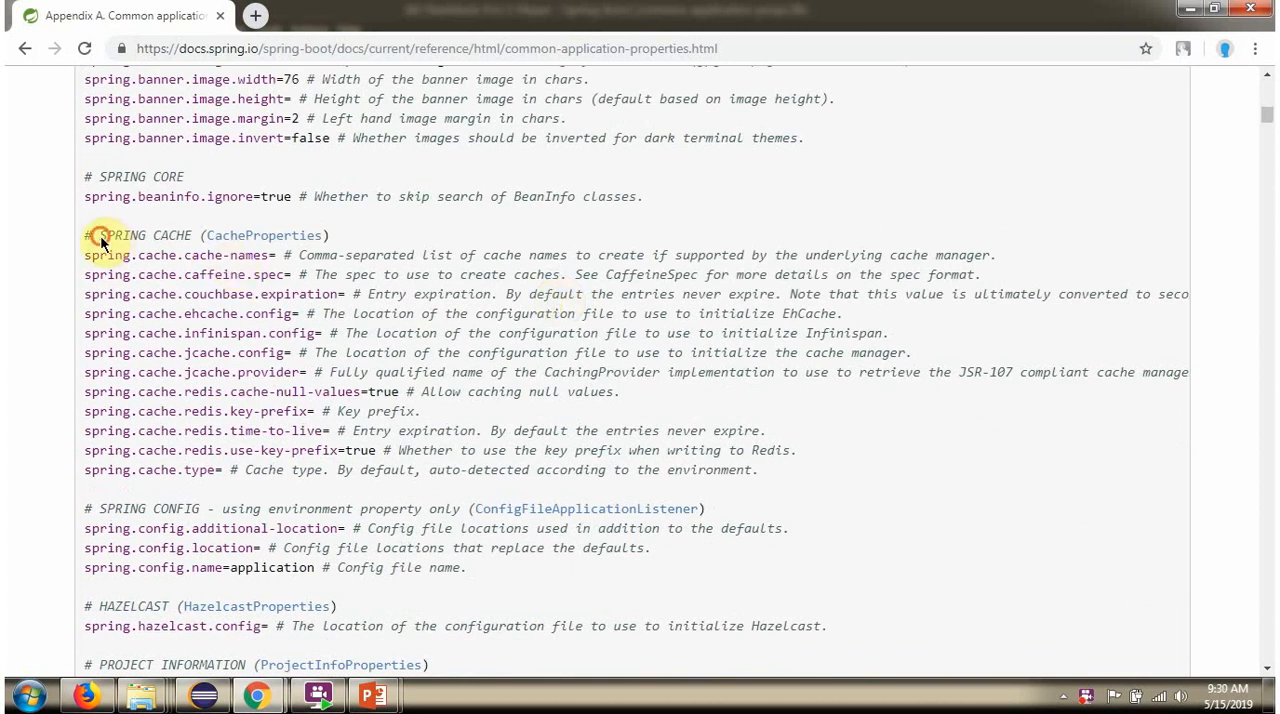
{"action": "double_click", "coordinate": [145, 235]}
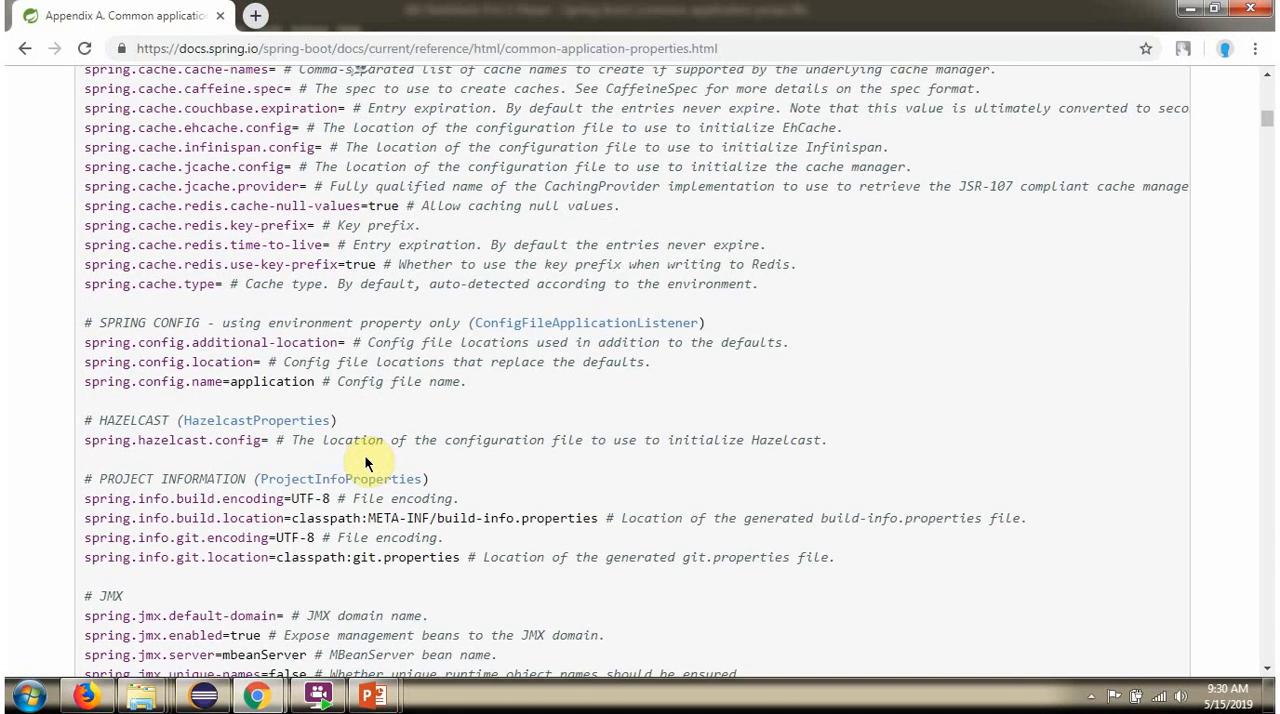
{"action": "scroll", "scroll_direction": "down", "scroll_amount": 3}
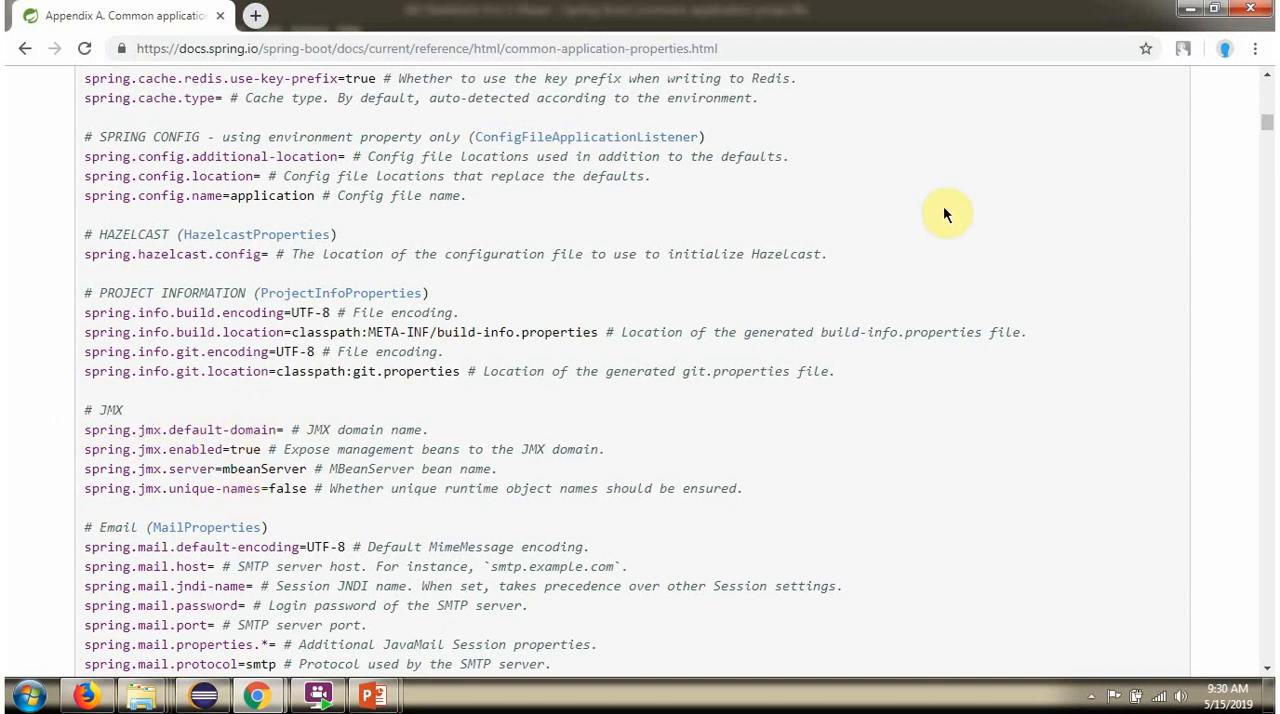
Search the page for server.port, then skim its SSL, Tomcat and Undertow properties and close find.
{"action": "type", "text": "server.port"}
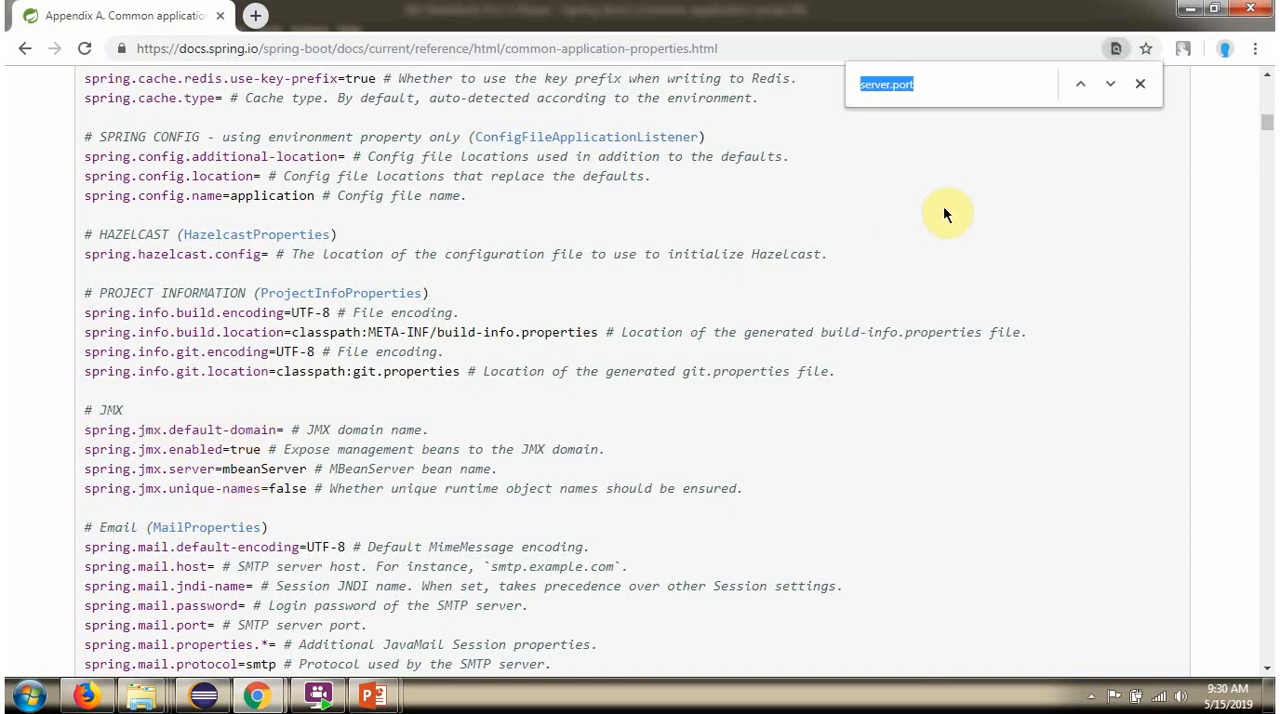
{"action": "mouse_move", "coordinate": [885, 95]}
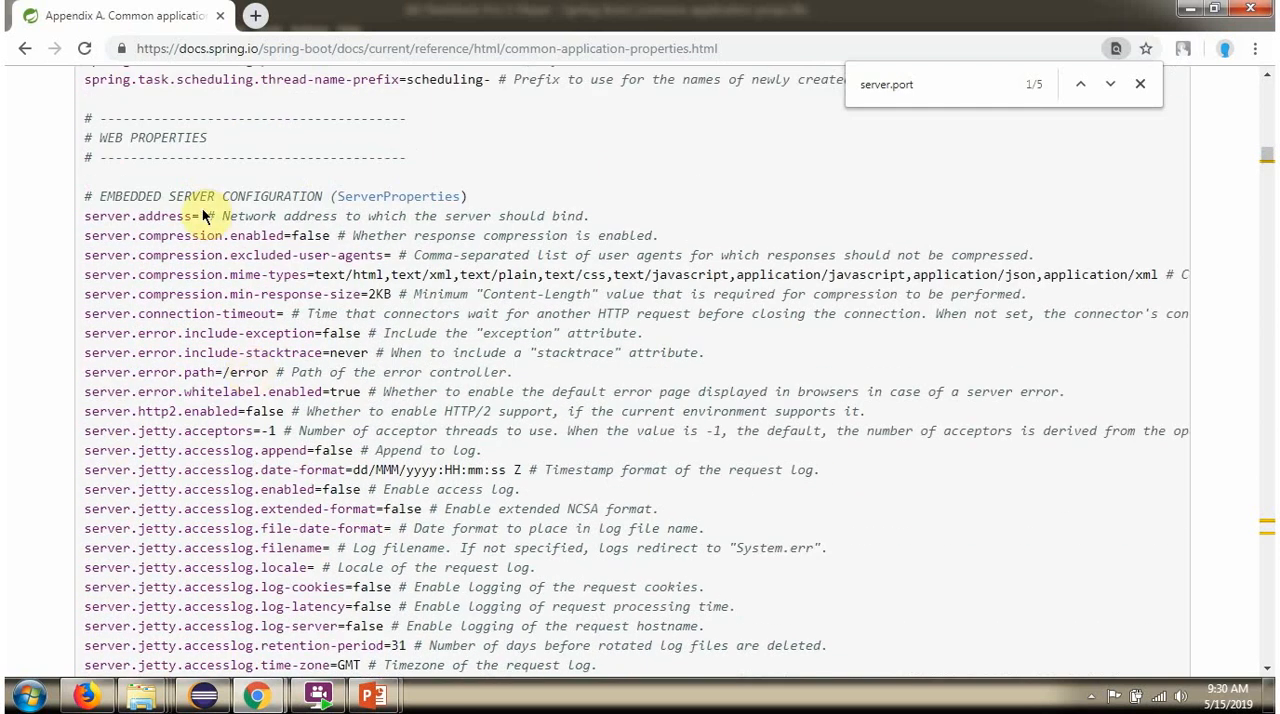
{"action": "left_click_drag", "start_coordinate": [228, 196], "coordinate": [466, 196]}
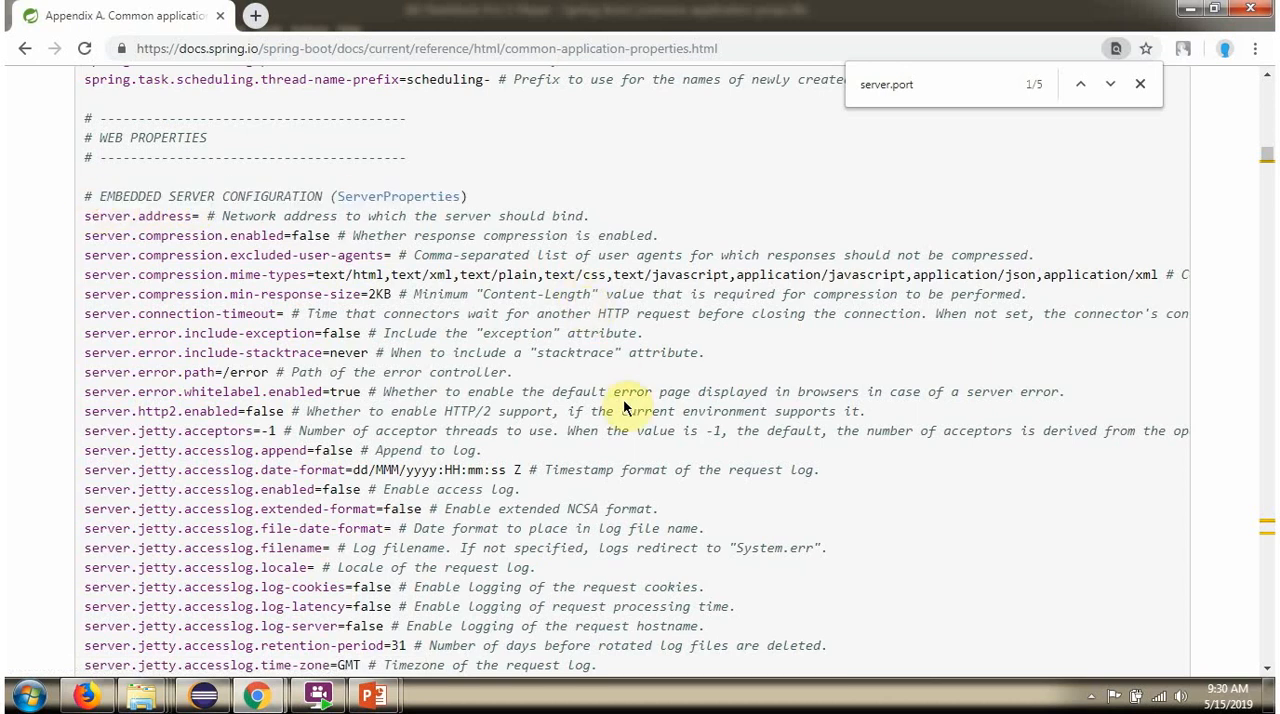
{"action": "scroll", "scroll_direction": "down", "scroll_amount": 3}
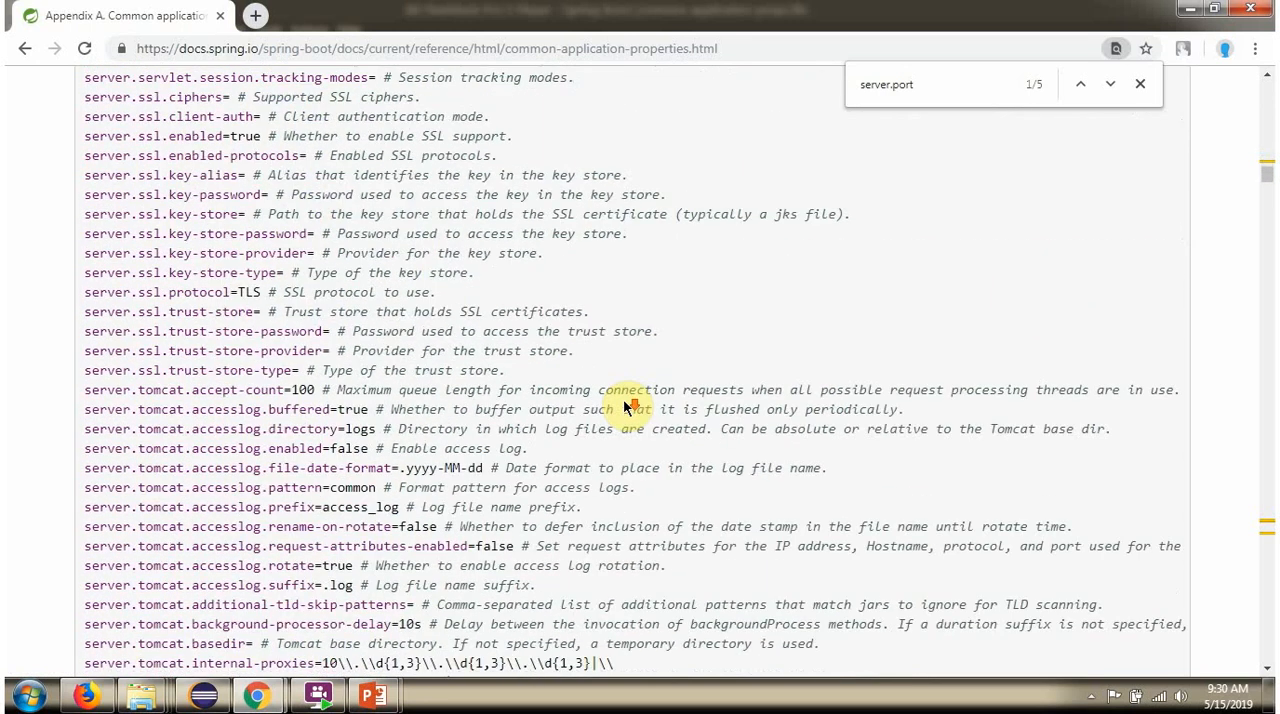
{"action": "scroll", "scroll_direction": "down", "scroll_amount": 3}
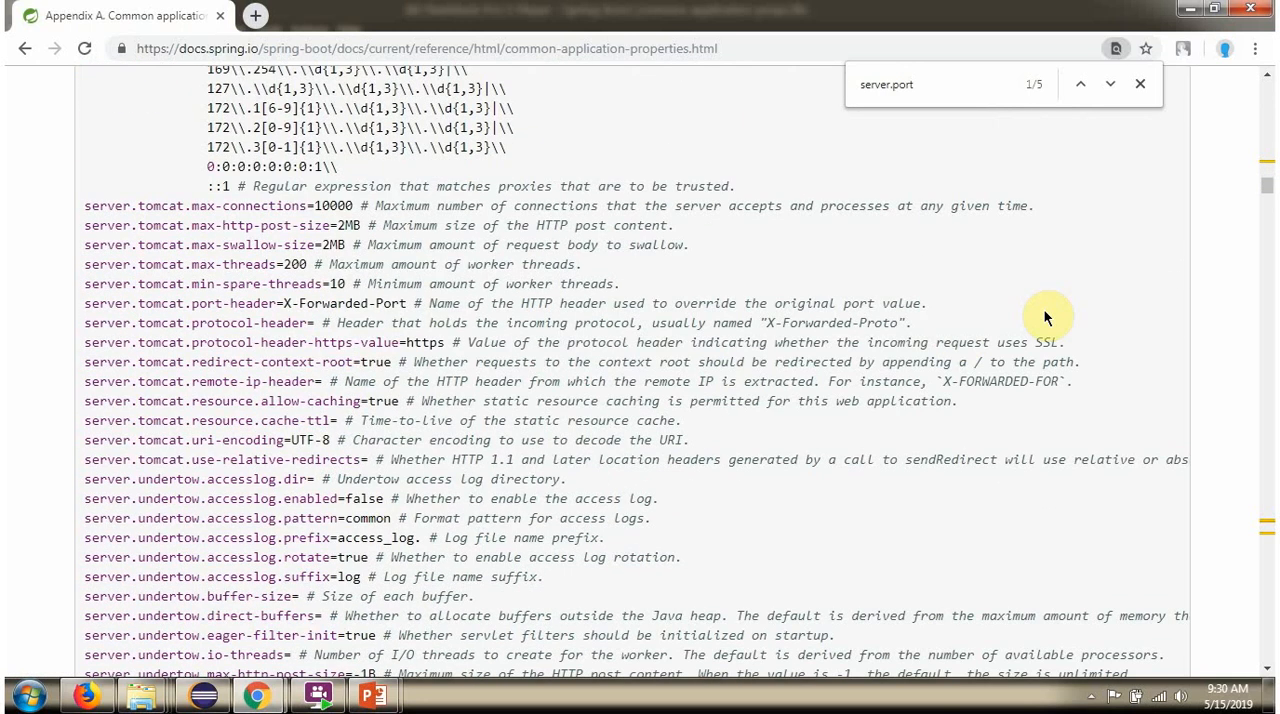
{"action": "scroll", "scroll_direction": "down", "scroll_amount": 3}
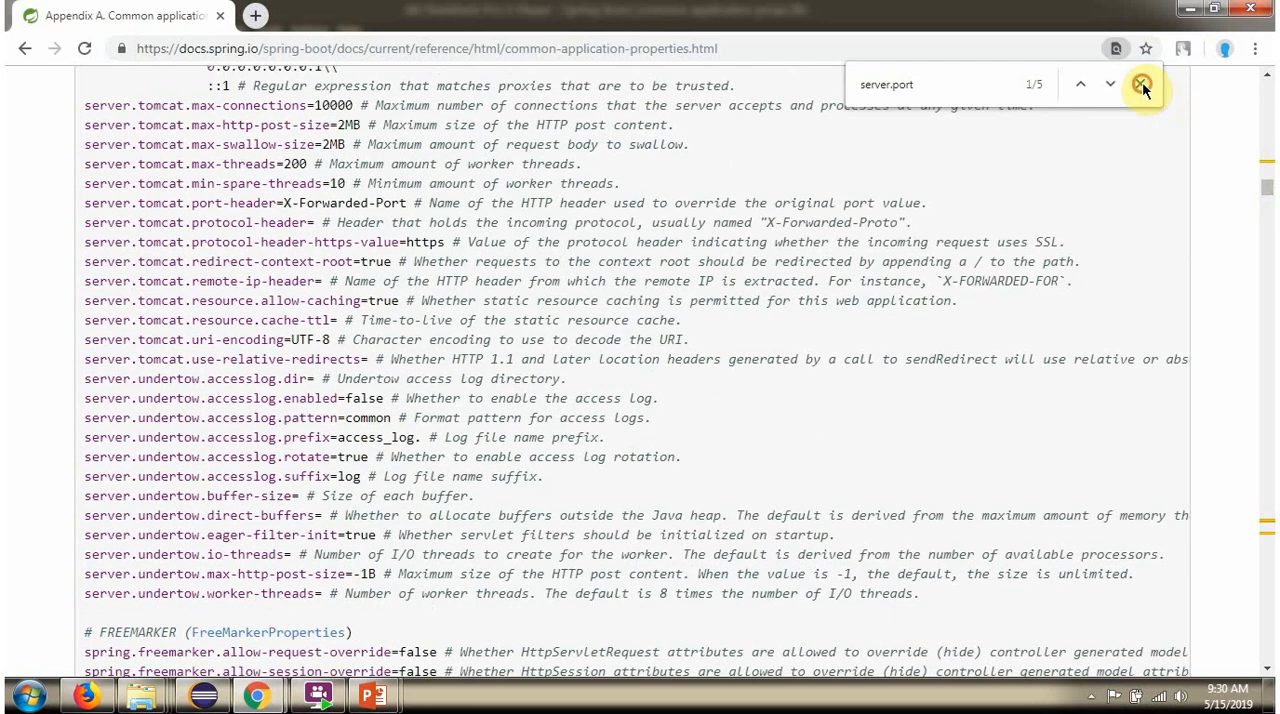
{"action": "left_click", "coordinate": [1142, 84]}
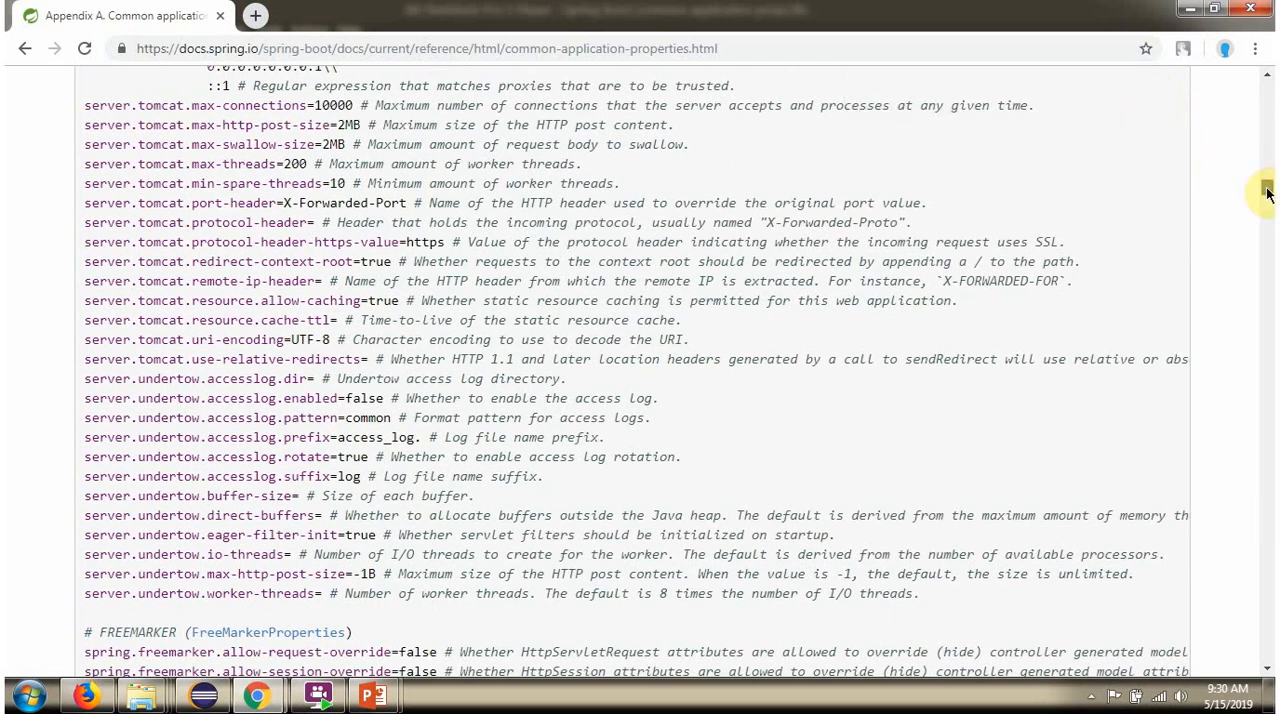
Scroll past FreeMarker, Groovy, HATEOAS, Jackson, Gson, LDAP, Mustache and Spring MVC to resources handling.
{"action": "scroll", "scroll_direction": "down", "scroll_amount": 3}
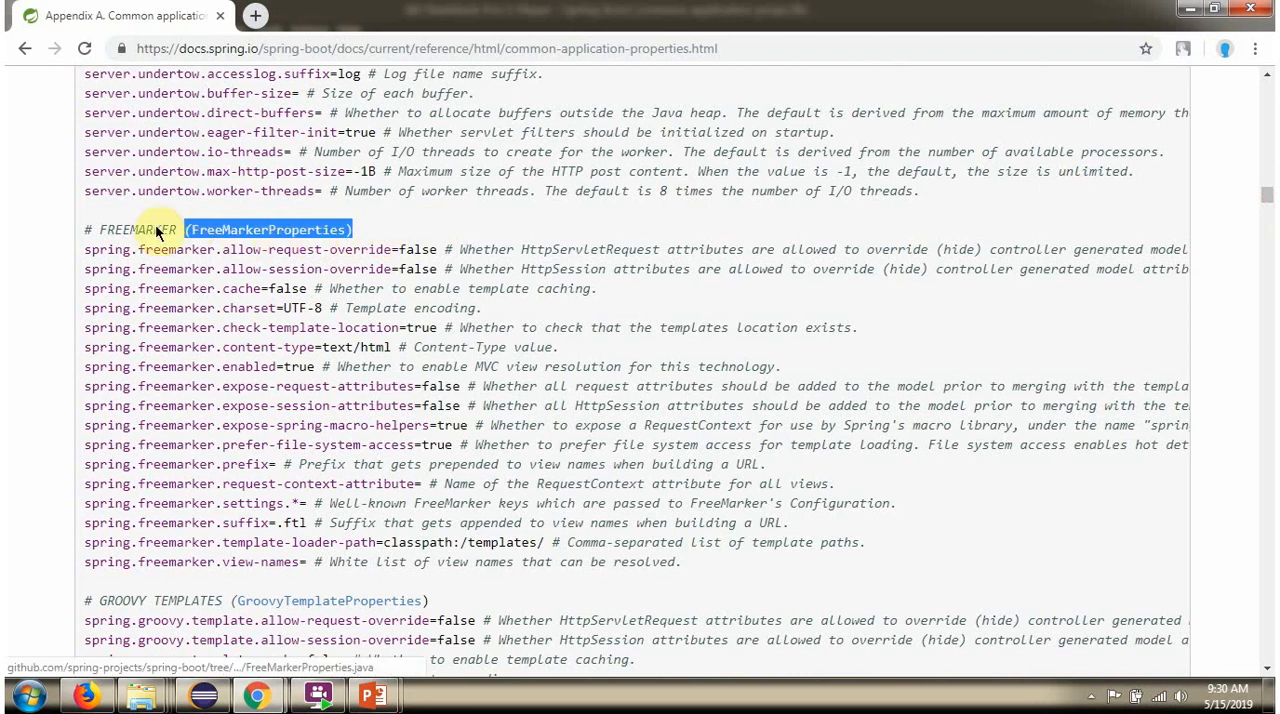
{"action": "mouse_move", "coordinate": [820, 410]}
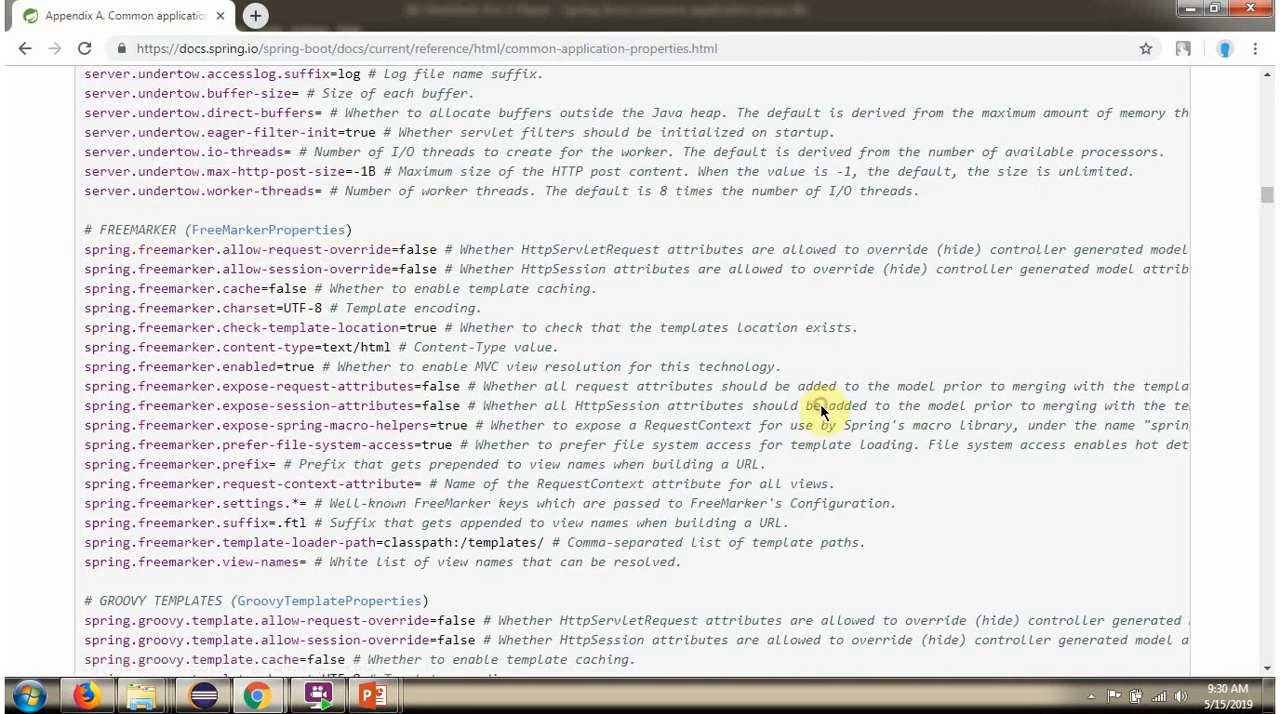
{"action": "scroll", "scroll_direction": "down", "scroll_amount": 3}
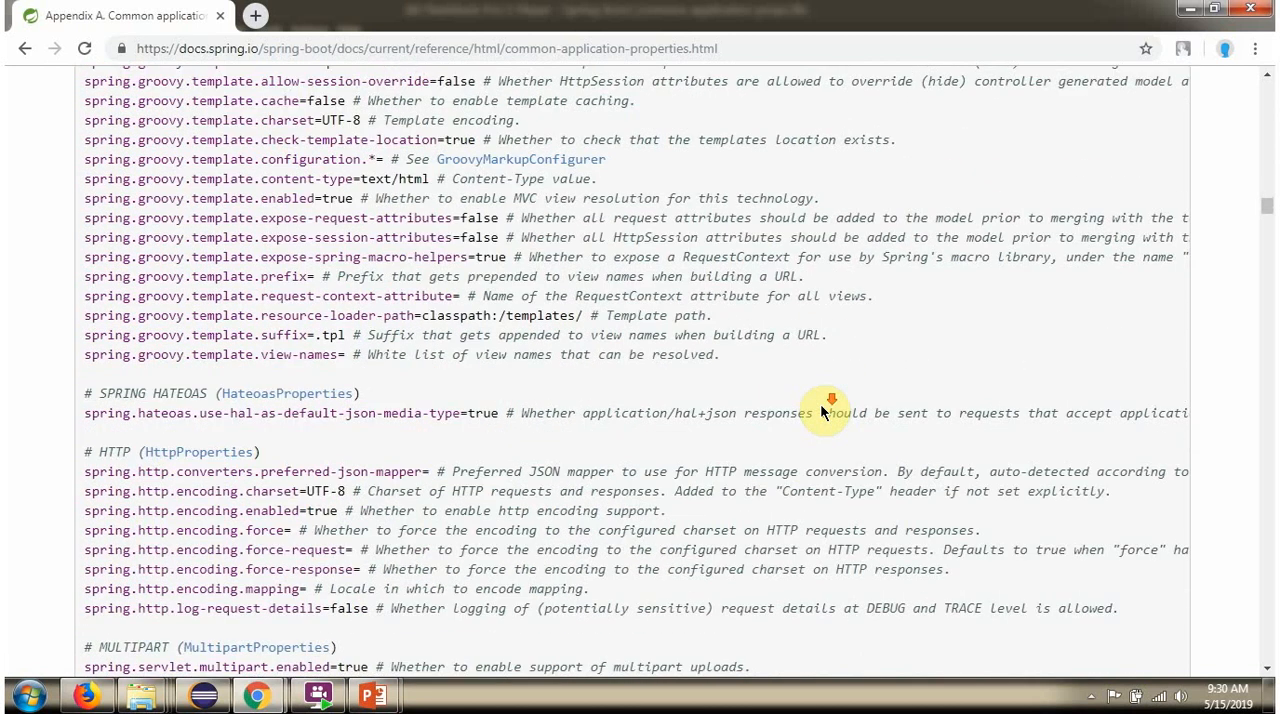
{"action": "scroll", "scroll_direction": "down", "scroll_amount": 3}
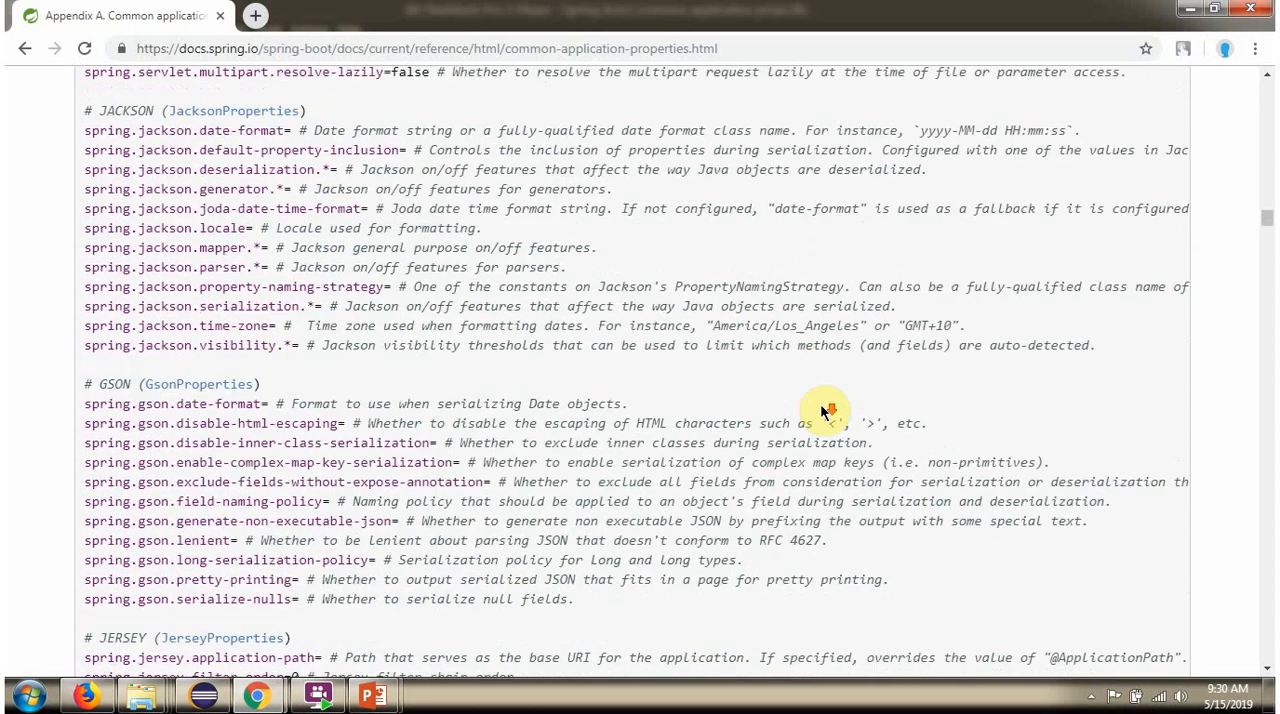
{"action": "scroll", "scroll_direction": "down", "scroll_amount": 3}
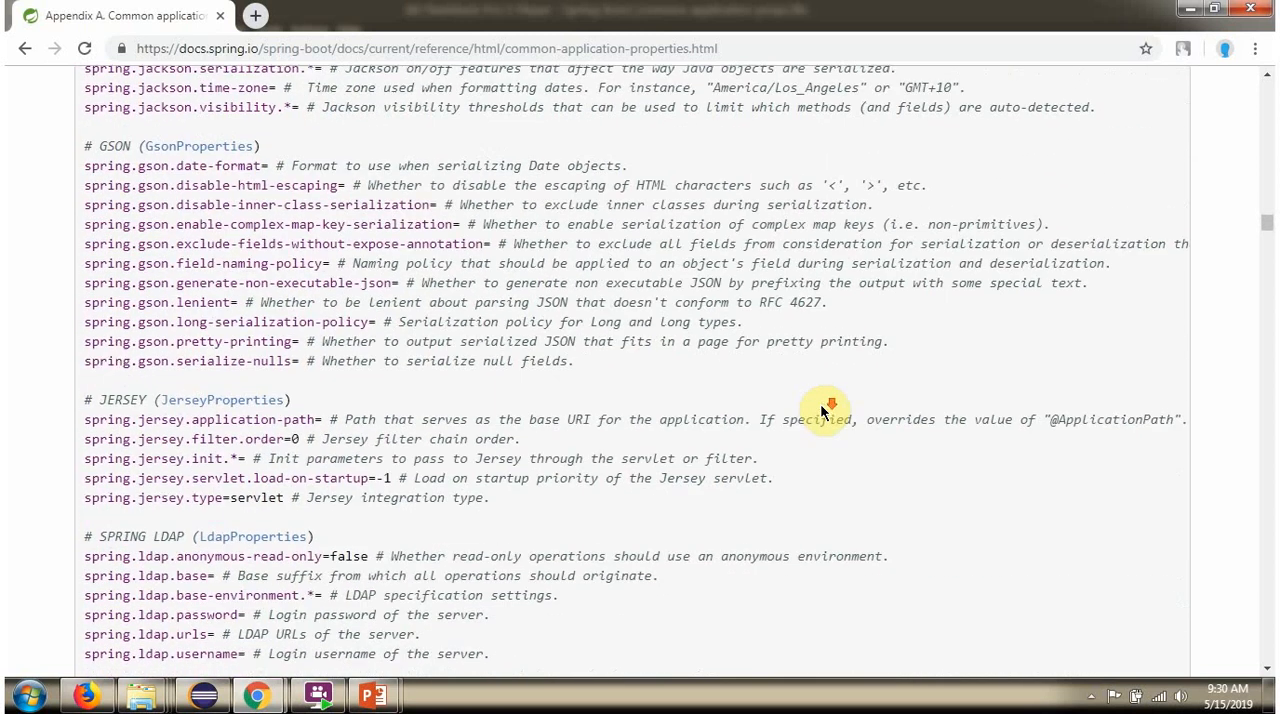
{"action": "scroll", "scroll_direction": "down", "scroll_amount": 3}
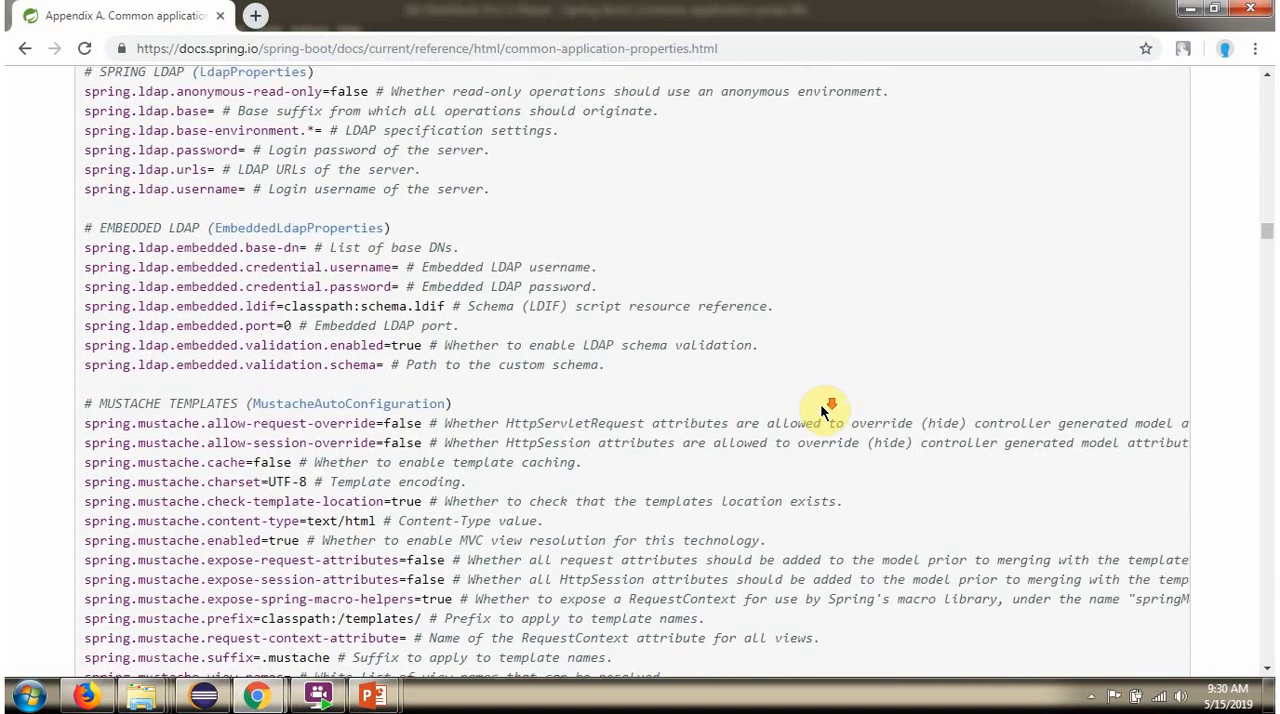
{"action": "scroll", "scroll_direction": "down", "scroll_amount": 3}
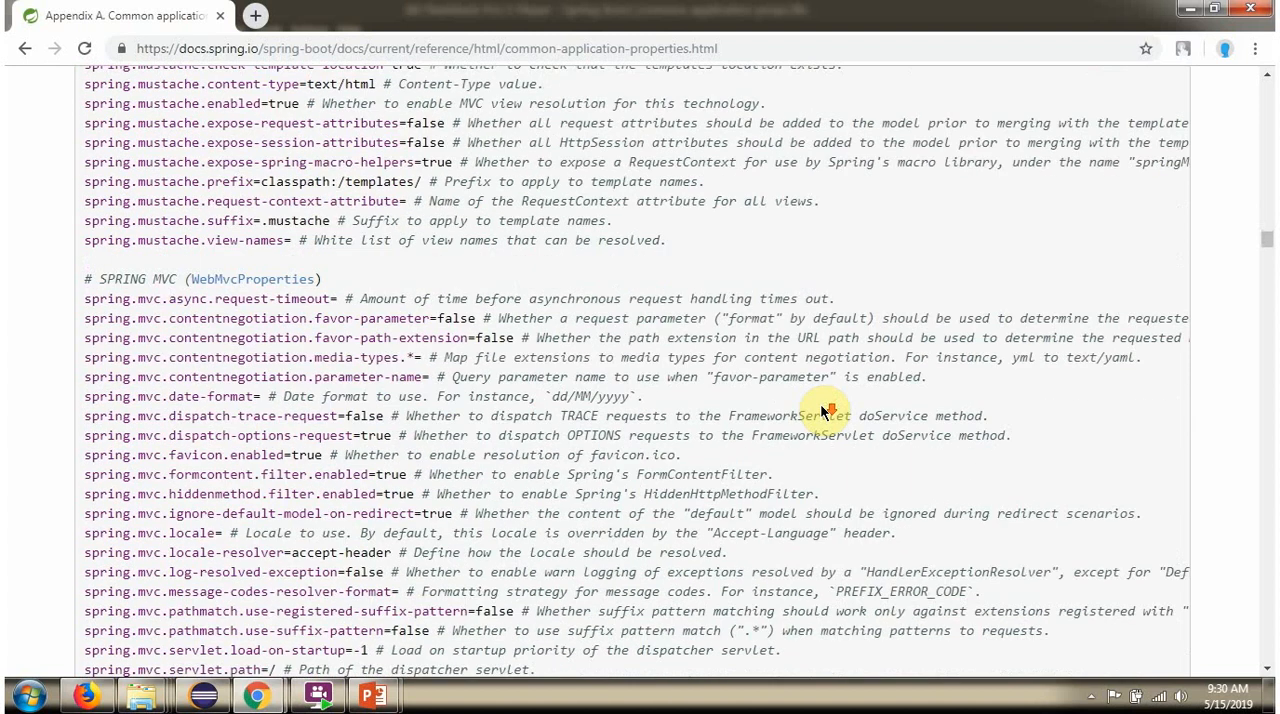
{"action": "scroll", "scroll_direction": "down", "scroll_amount": 3}
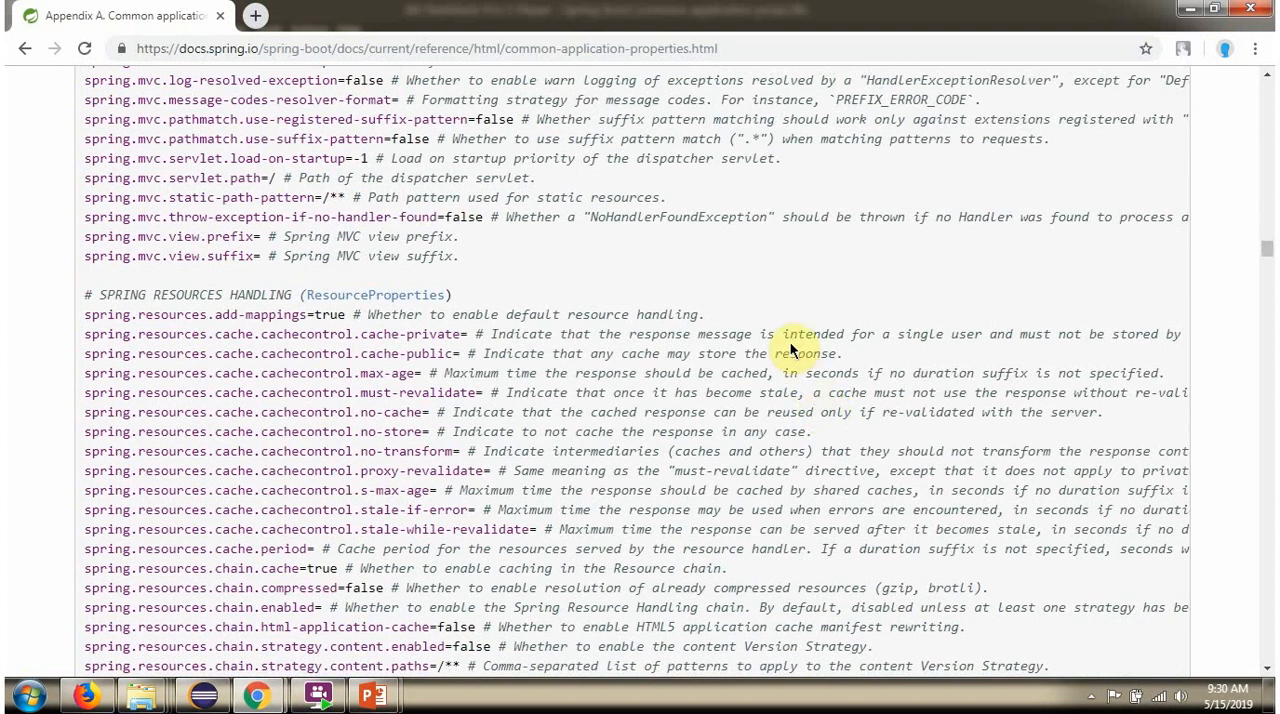
{"action": "mouse_move", "coordinate": [800, 307]}
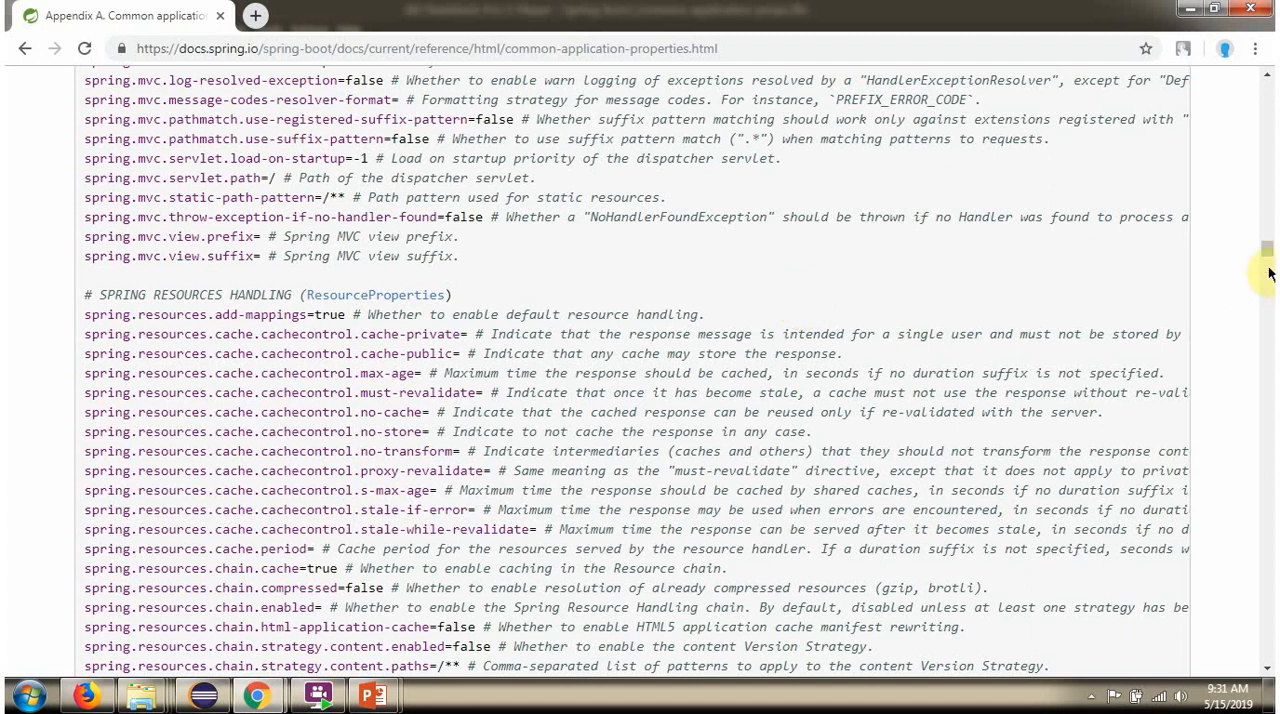
Scroll past Flyway, Liquibase, Couchbase and DAO properties to the Cassandra and Data Couchbase groups.
{"action": "scroll", "scroll_direction": "down", "scroll_amount": 3}
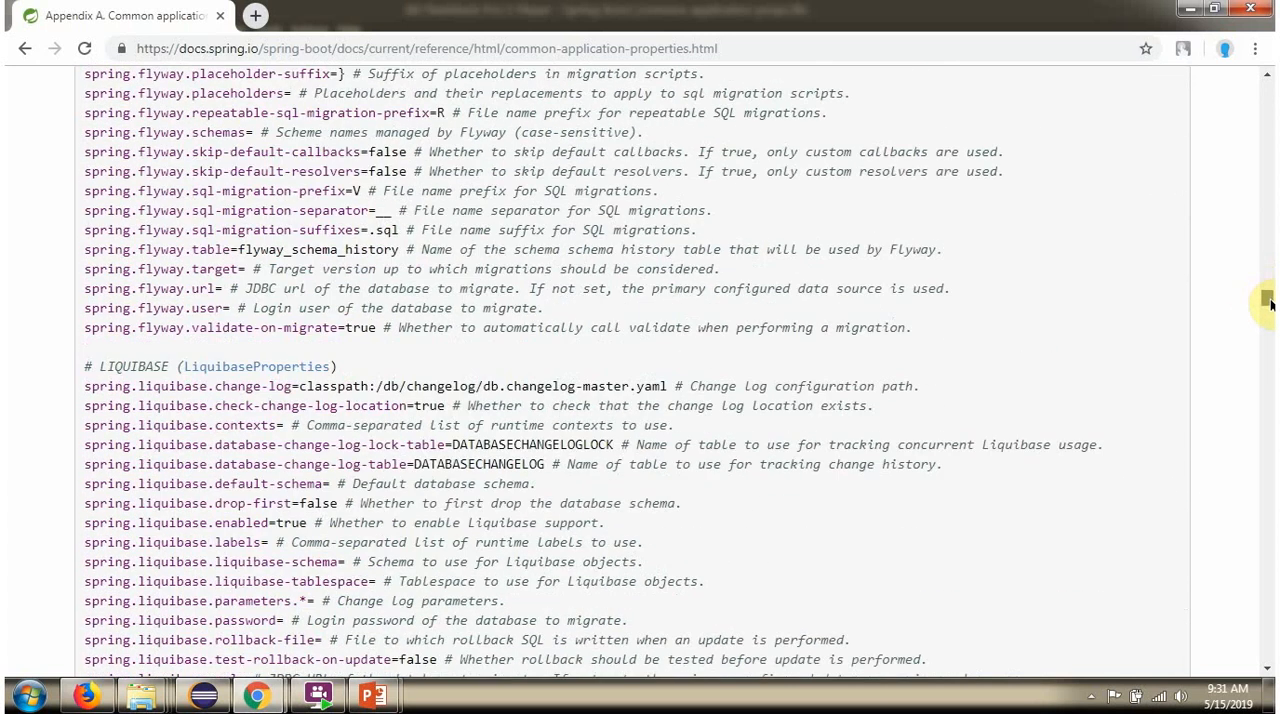
{"action": "scroll", "scroll_direction": "down", "scroll_amount": 3}
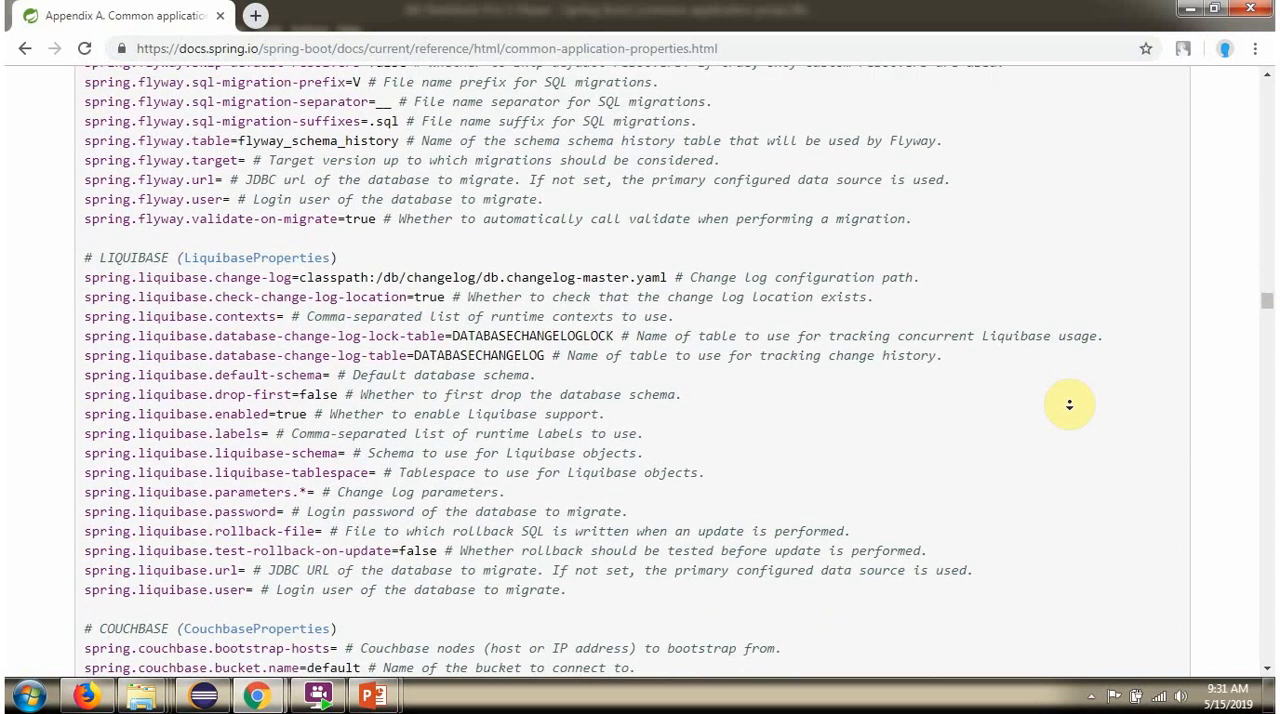
{"action": "scroll", "scroll_direction": "down", "scroll_amount": 3}
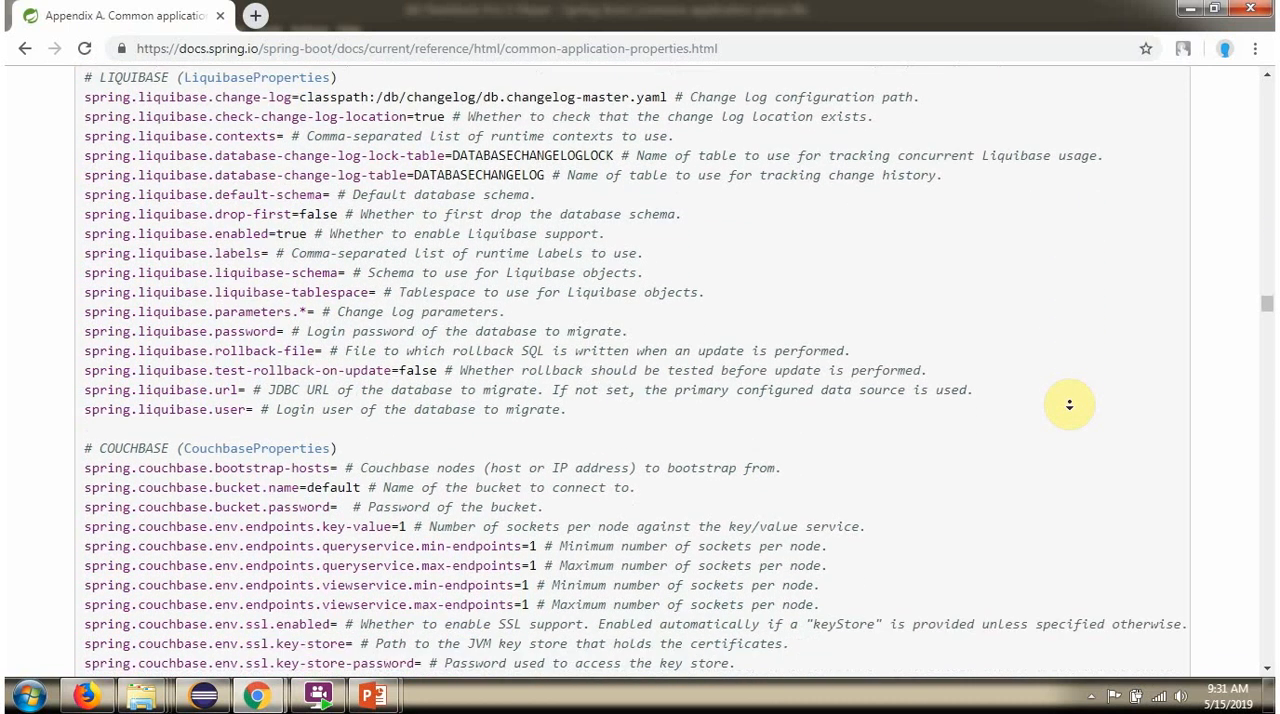
{"action": "scroll", "scroll_direction": "down", "scroll_amount": 3}
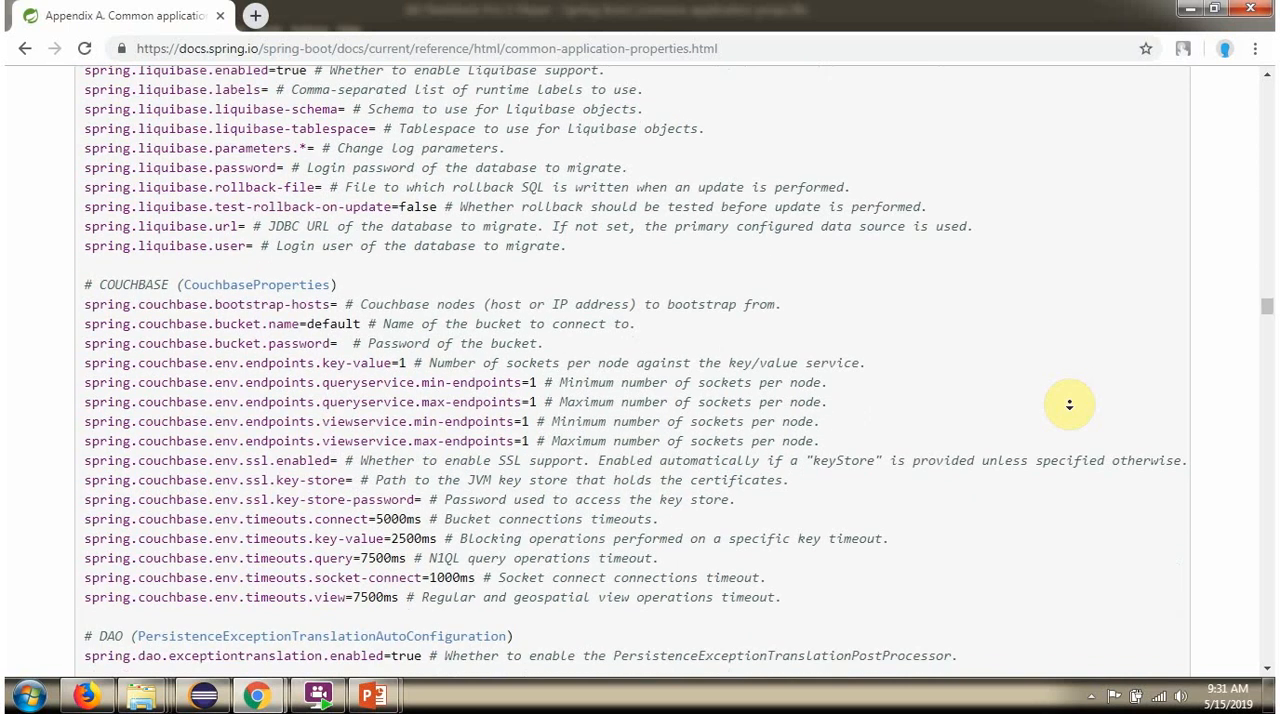
{"action": "scroll", "scroll_direction": "down", "scroll_amount": 3}
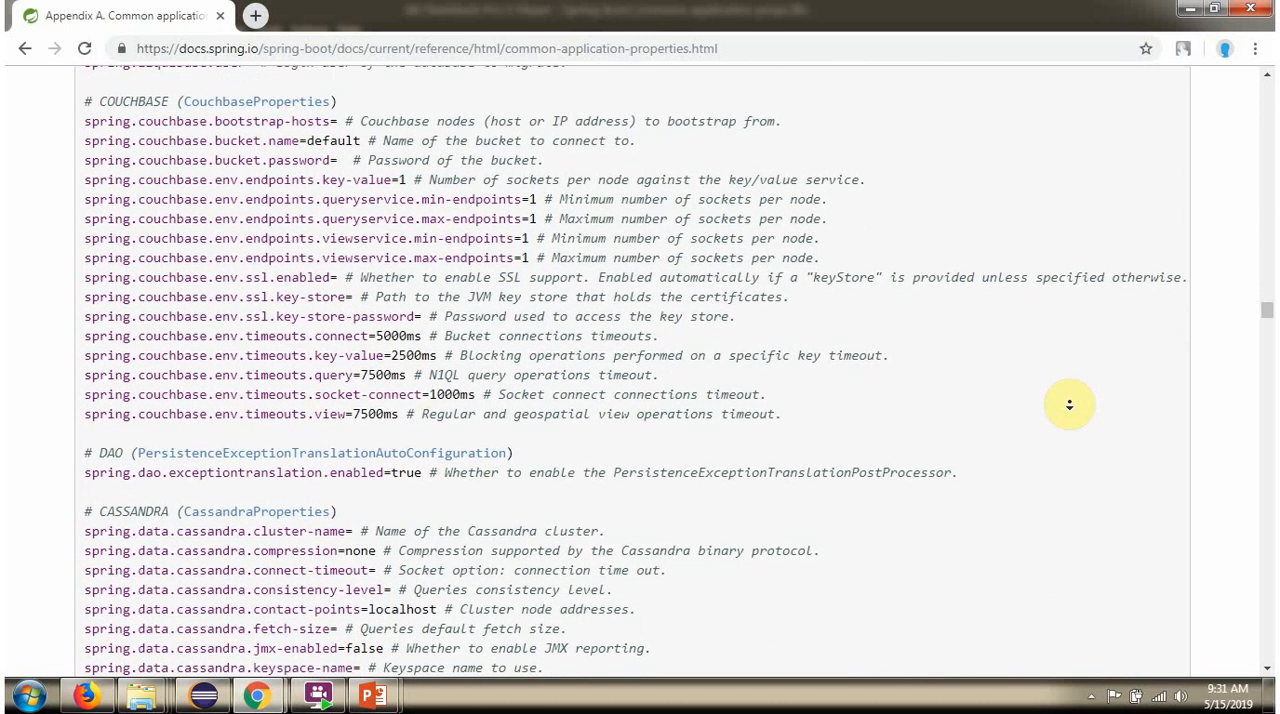
{"action": "scroll", "scroll_direction": "down", "scroll_amount": 3}
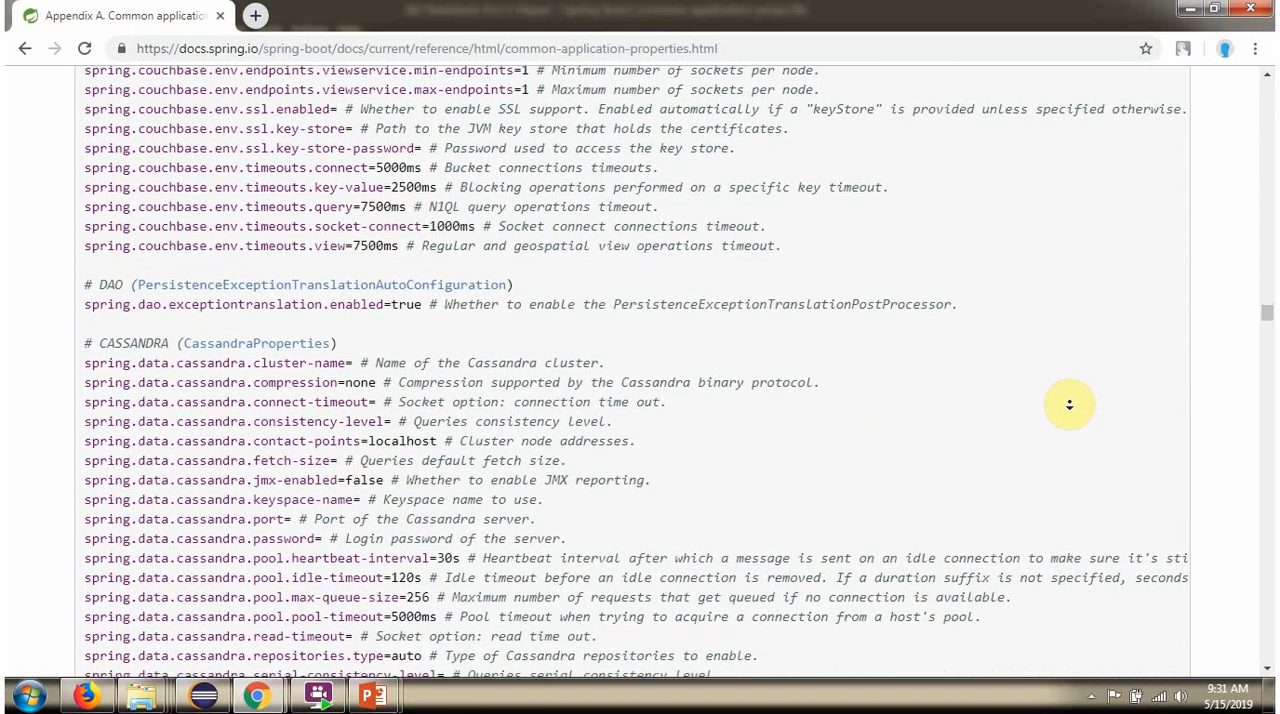
{"action": "scroll", "scroll_direction": "down", "scroll_amount": 3}
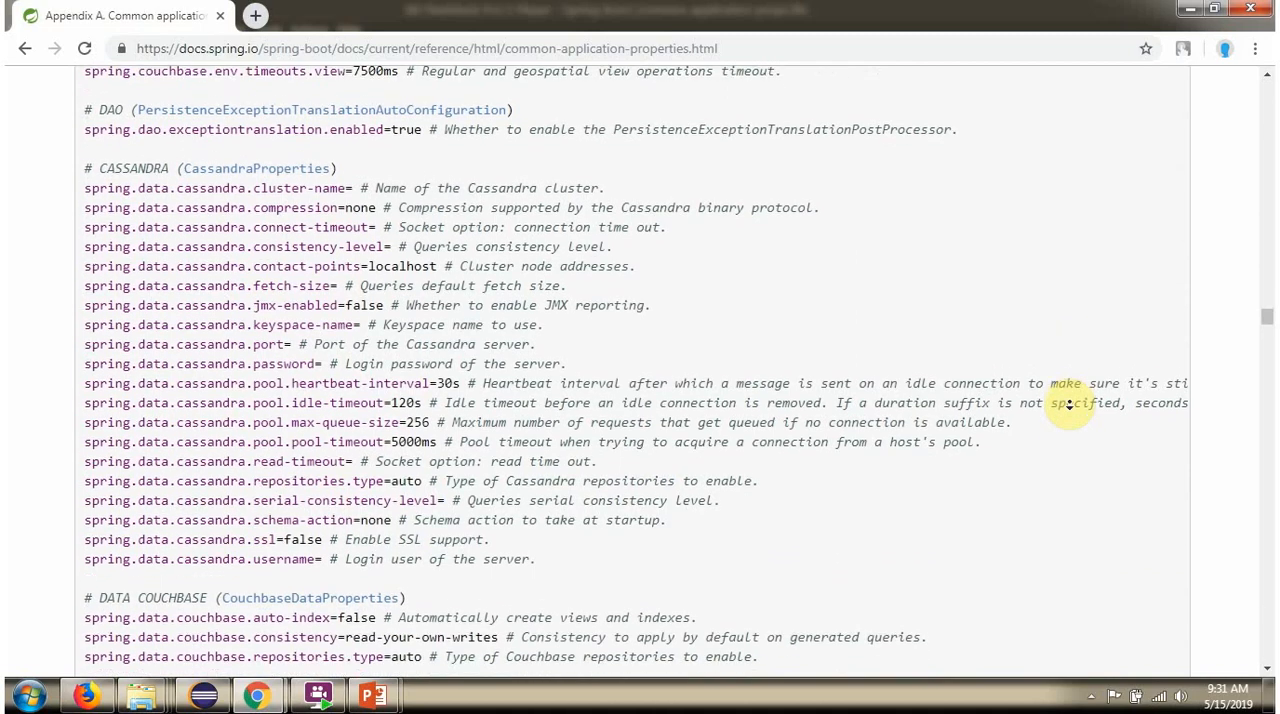